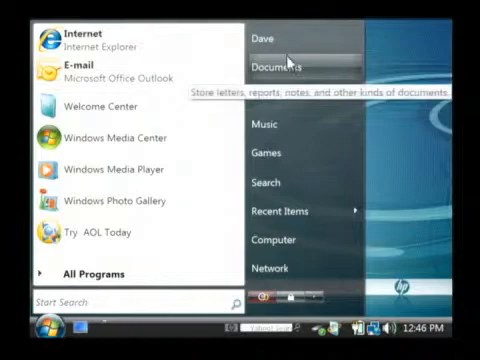
- Select Documents in the Start menu and return to the desktop
left_click(272, 66)
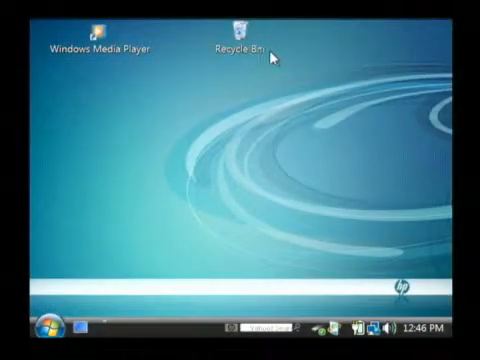
- Open the Recycle Bin from the desktop to view the deleted Budget document
left_click(232, 40)
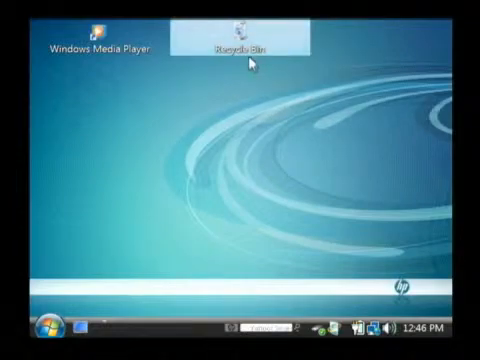
mouse_move(238, 48)
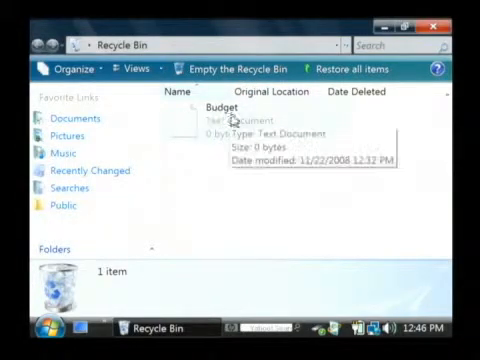
- Restore the Budget document to Documents and close the now-empty Recycle Bin
right_click(212, 108)
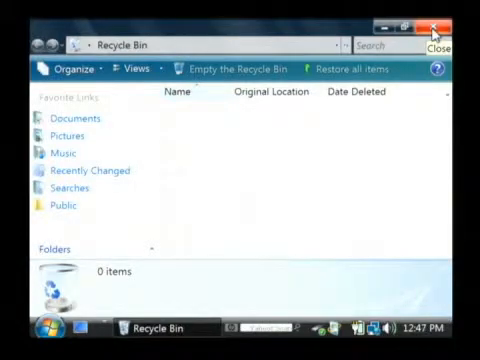
left_click(428, 32)
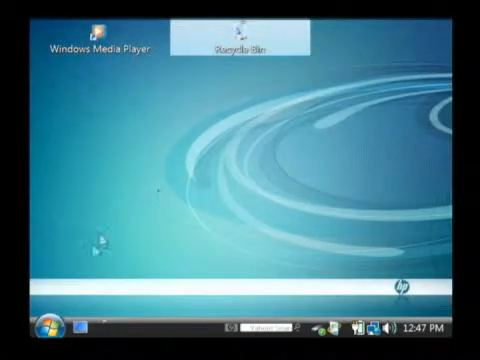